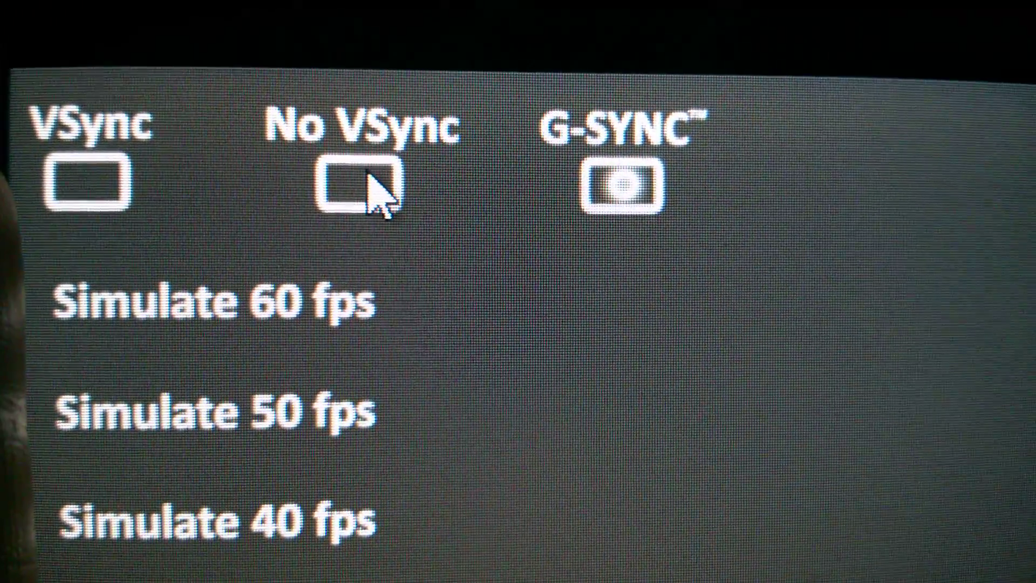
Select No VSync mode, confirm it, then return the demo to G-SYNC mode.
{"action": "left_click", "coordinate": [364, 187]}
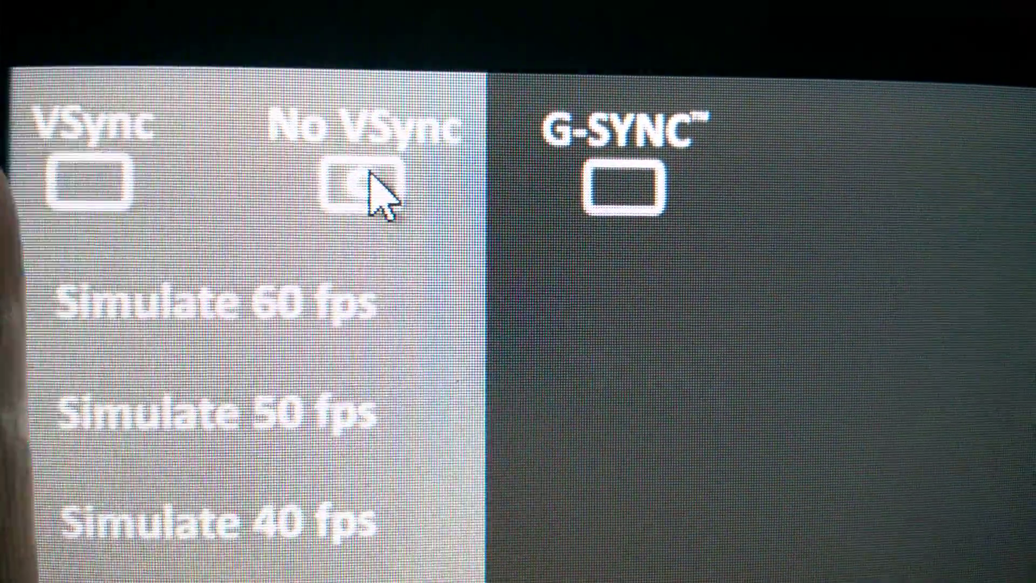
{"action": "left_click", "coordinate": [357, 187]}
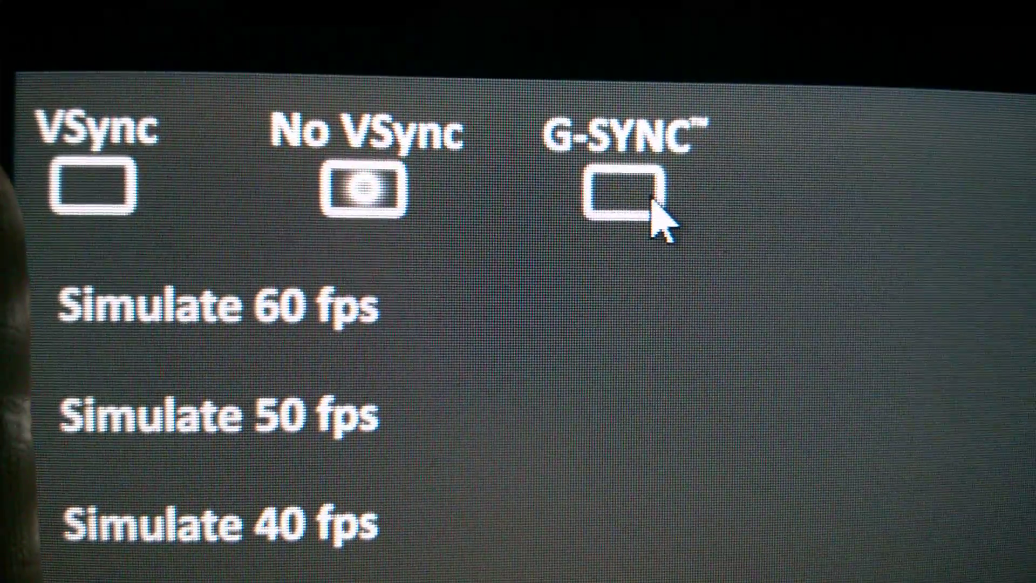
{"action": "left_click", "coordinate": [625, 188]}
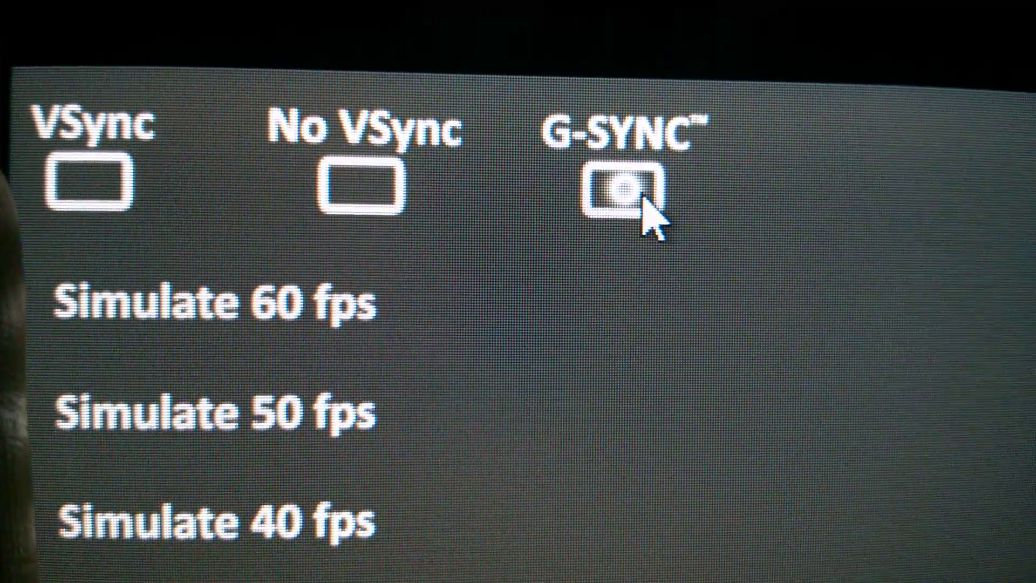
{"action": "mouse_move", "coordinate": [410, 199]}
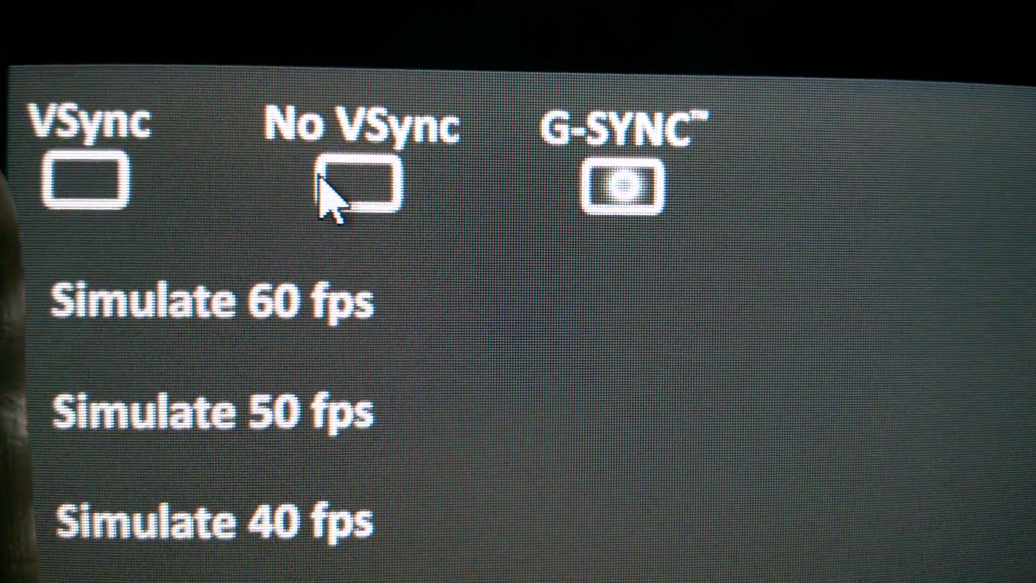
{"action": "left_click", "coordinate": [361, 185]}
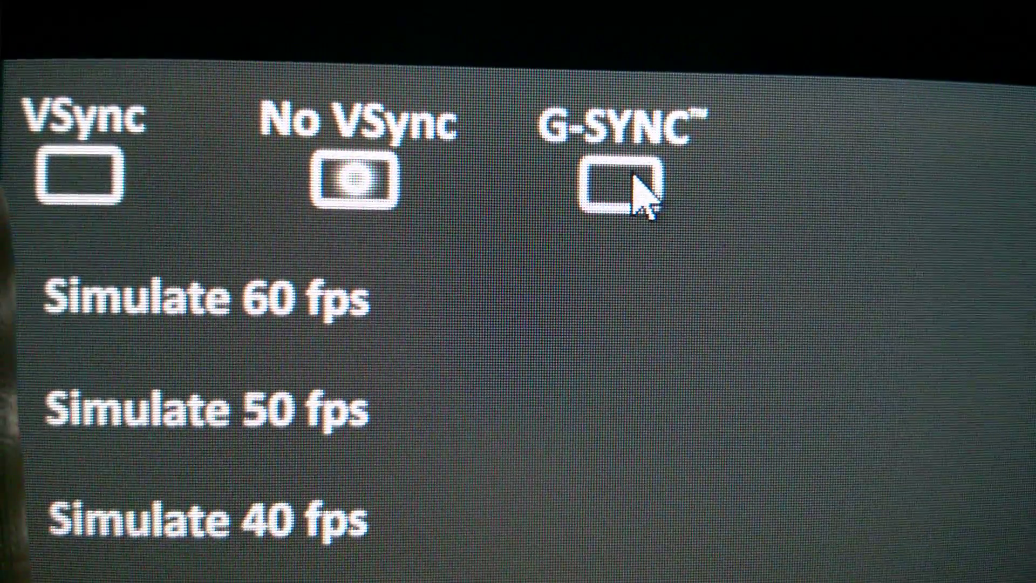
Run in G-SYNC, compare briefly with No VSync, and leave G-SYNC selected.
{"action": "left_click", "coordinate": [622, 184]}
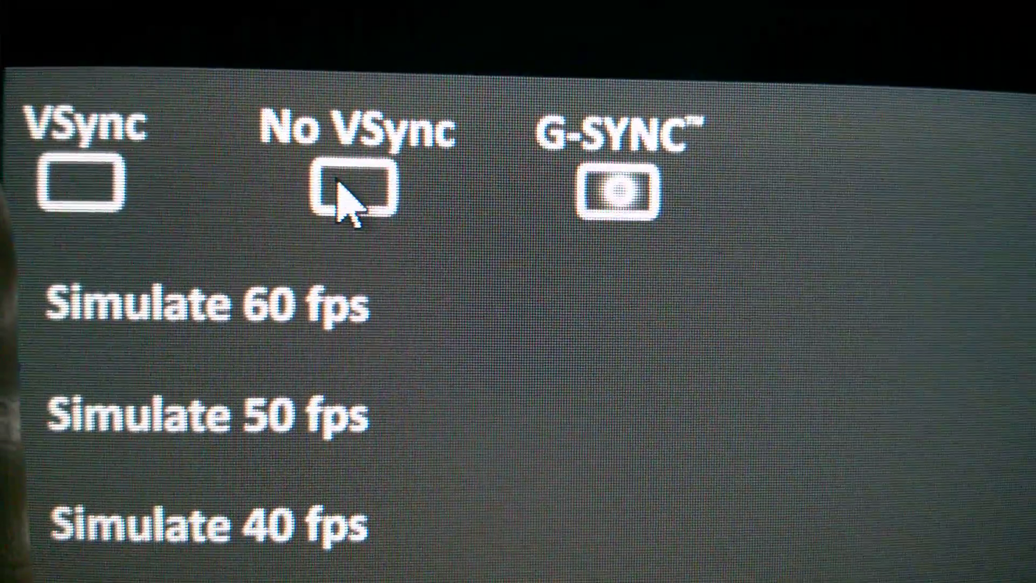
{"action": "left_click", "coordinate": [349, 190]}
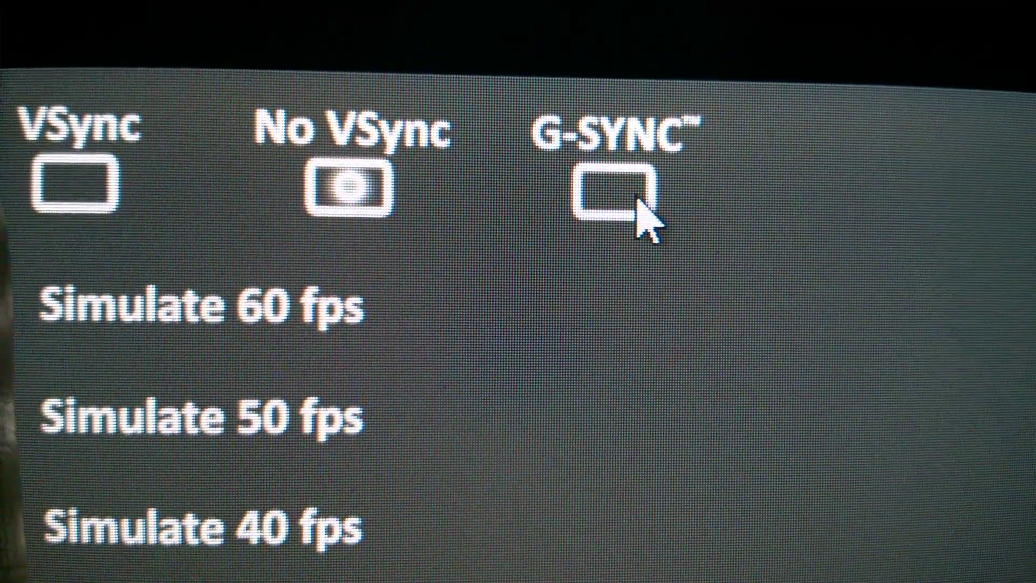
{"action": "left_click", "coordinate": [607, 184]}
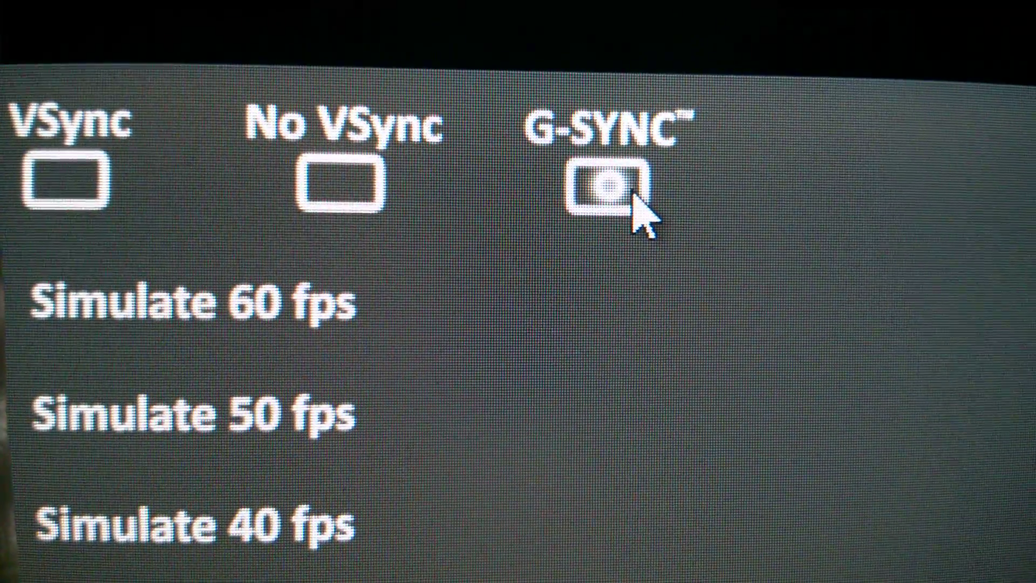